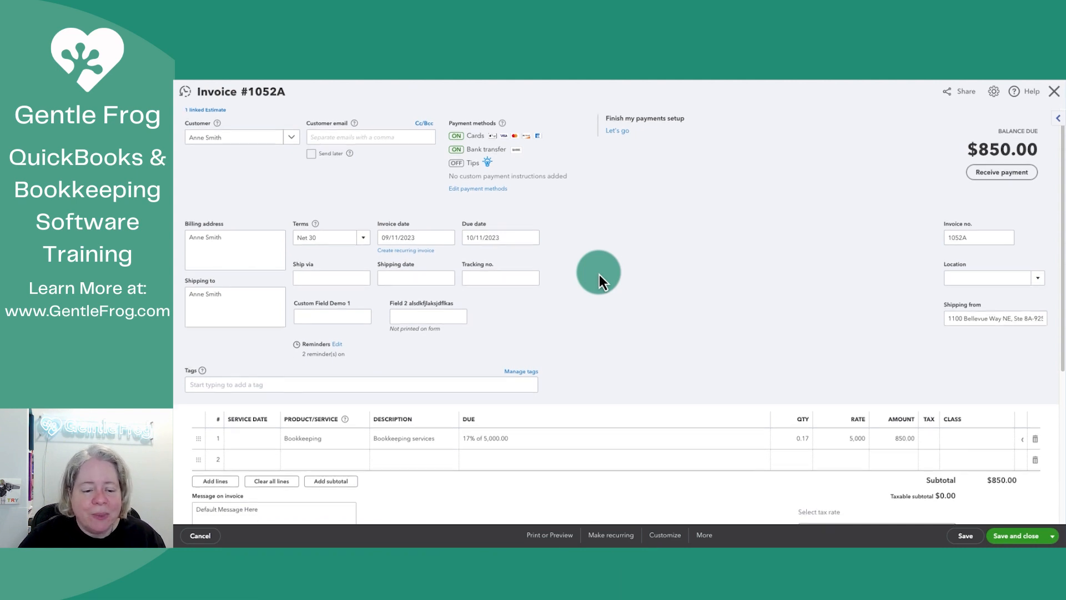
# Inspect the Bookkeeping line item's product list on invoice 1052A without changing it.
pyautogui.scroll(-3)
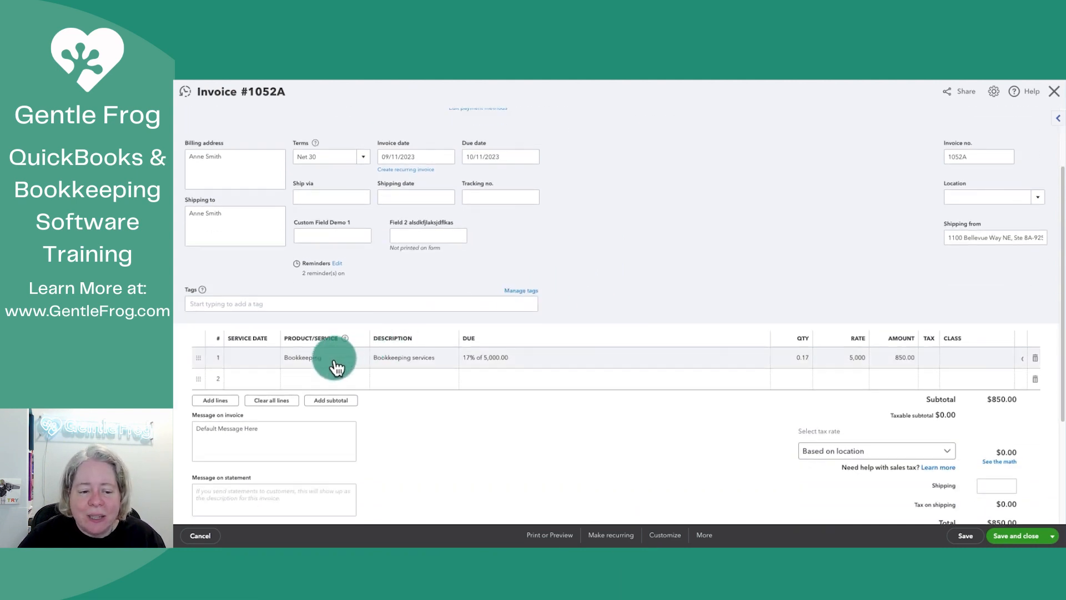
pyautogui.click(333, 357)
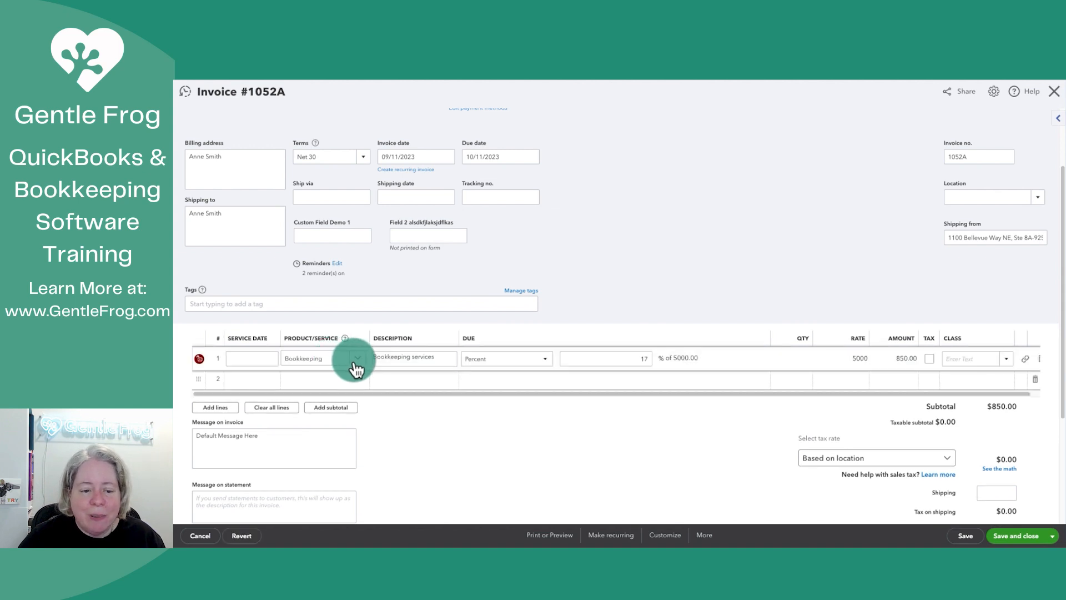
pyautogui.click(357, 359)
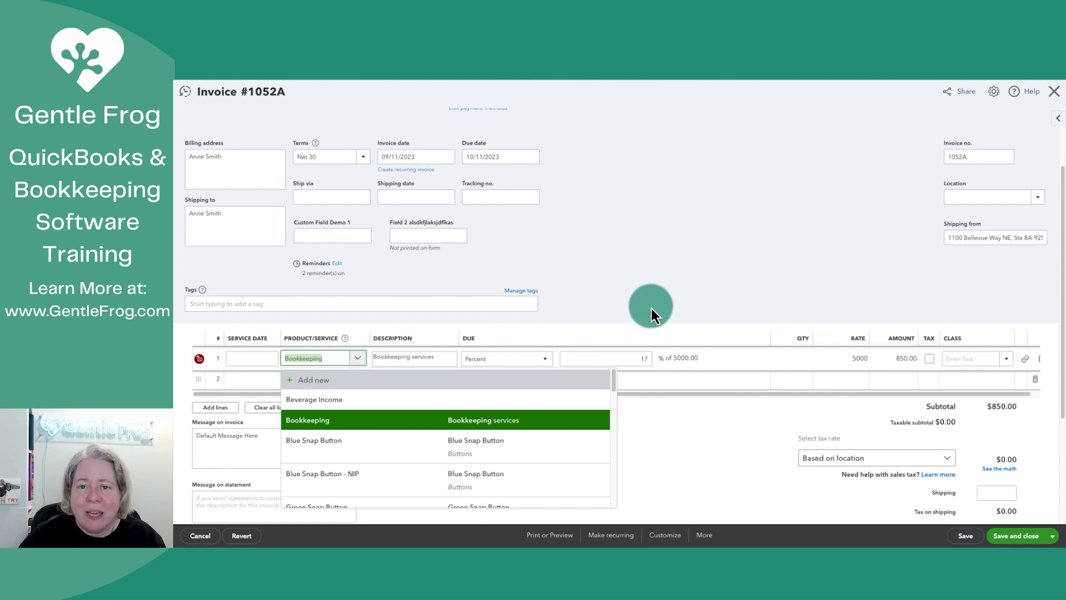
pyautogui.click(306, 420)
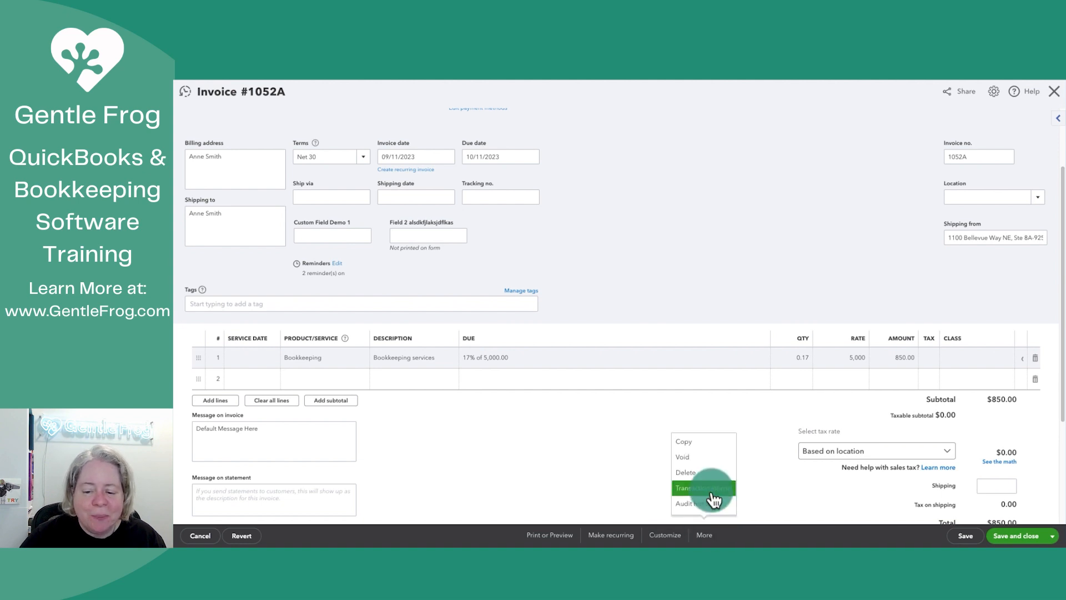
# View the invoice's transaction journal, leaving without saving, showing $850 credited to Bookkeeping Income.
pyautogui.click(703, 488)
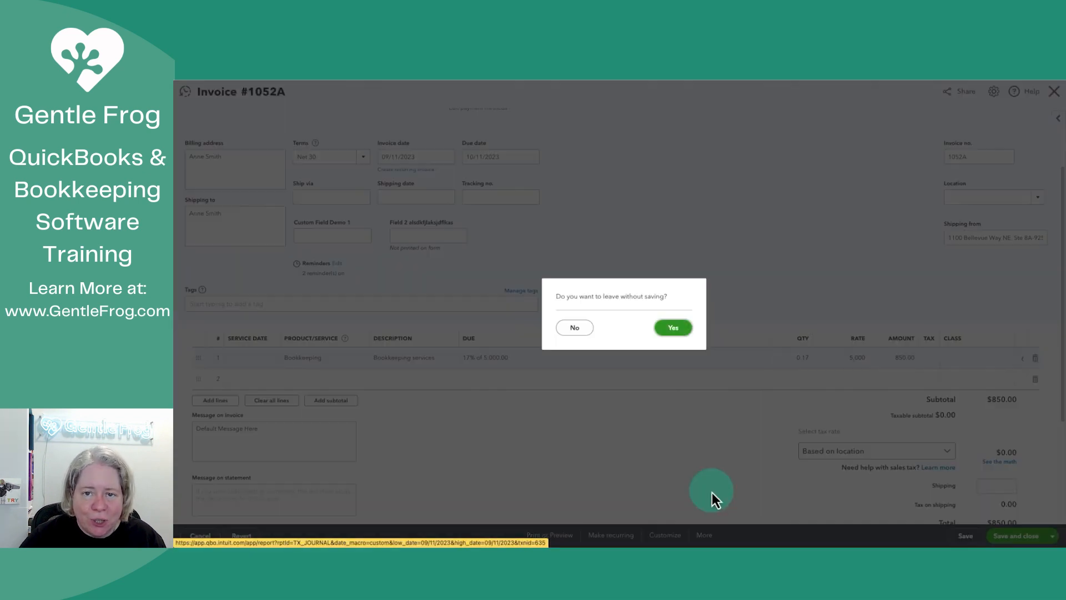
pyautogui.click(672, 326)
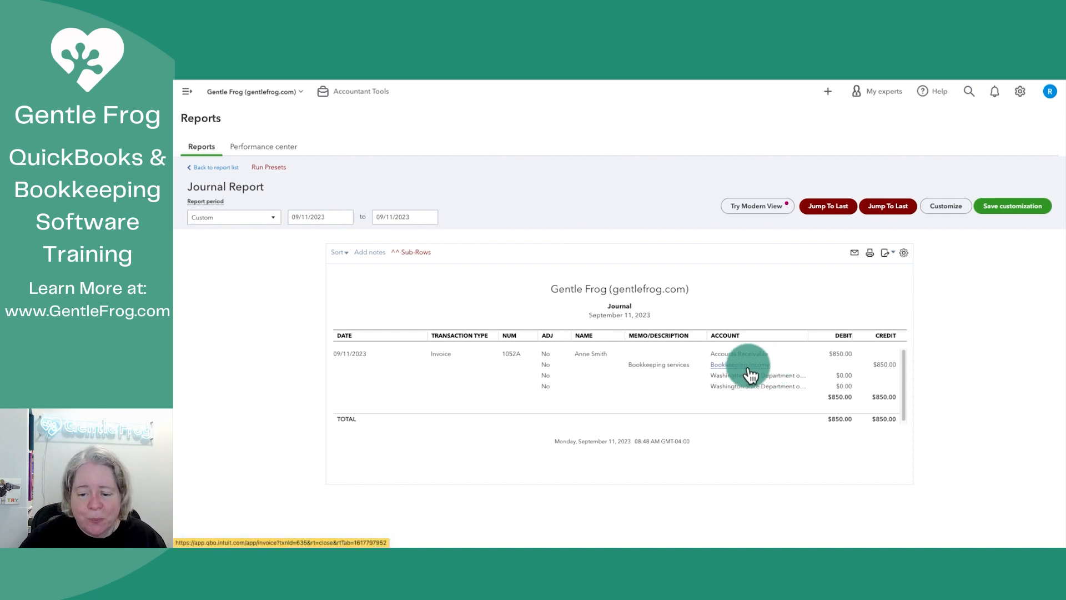
pyautogui.click(727, 364)
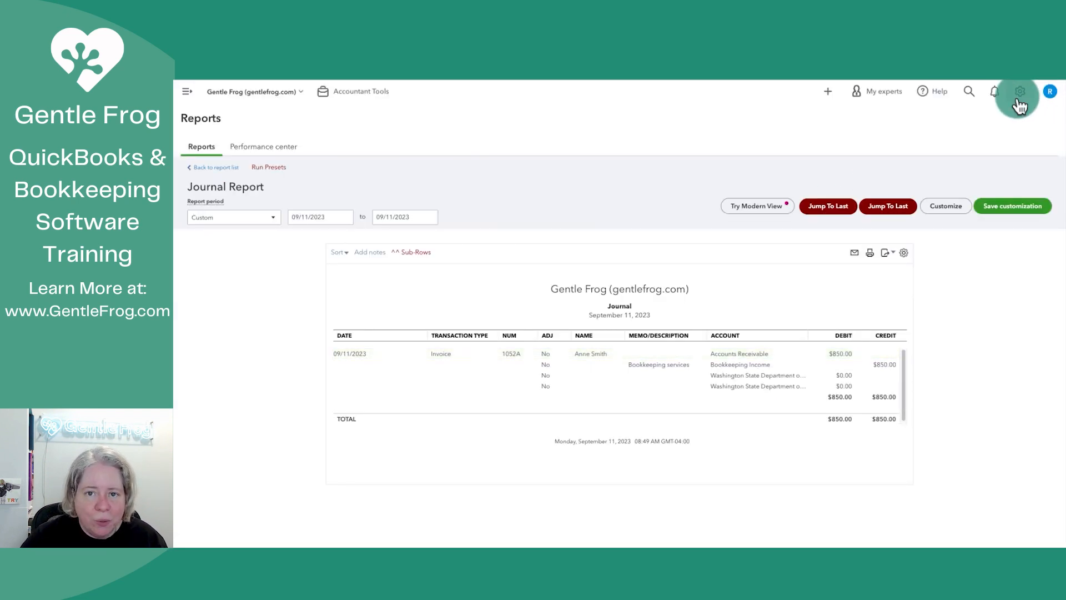
# Go to the Products and services list from the gear menu.
pyautogui.click(1020, 91)
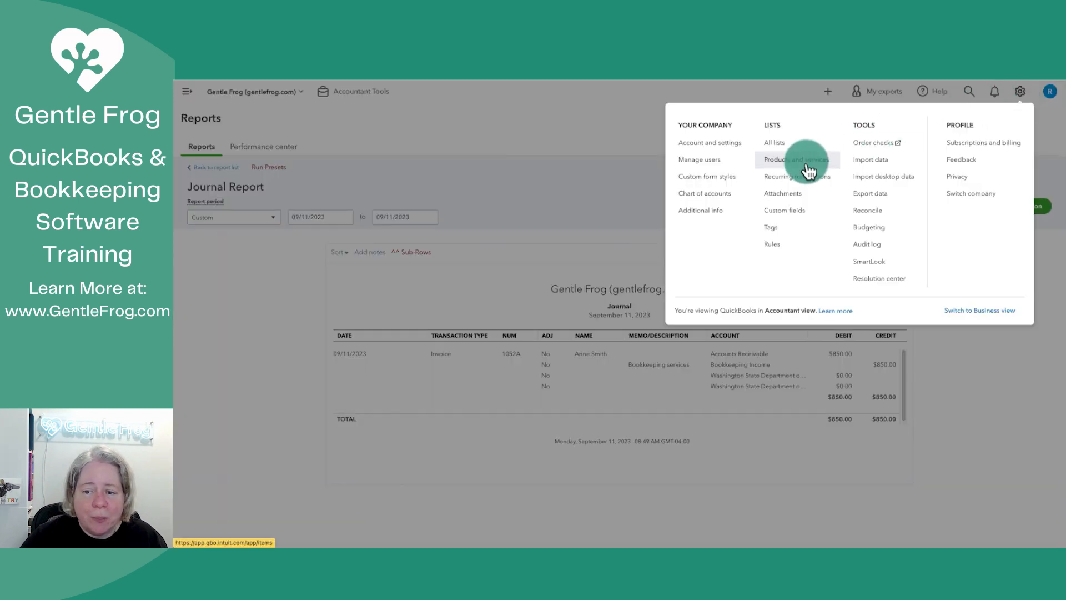
pyautogui.click(797, 159)
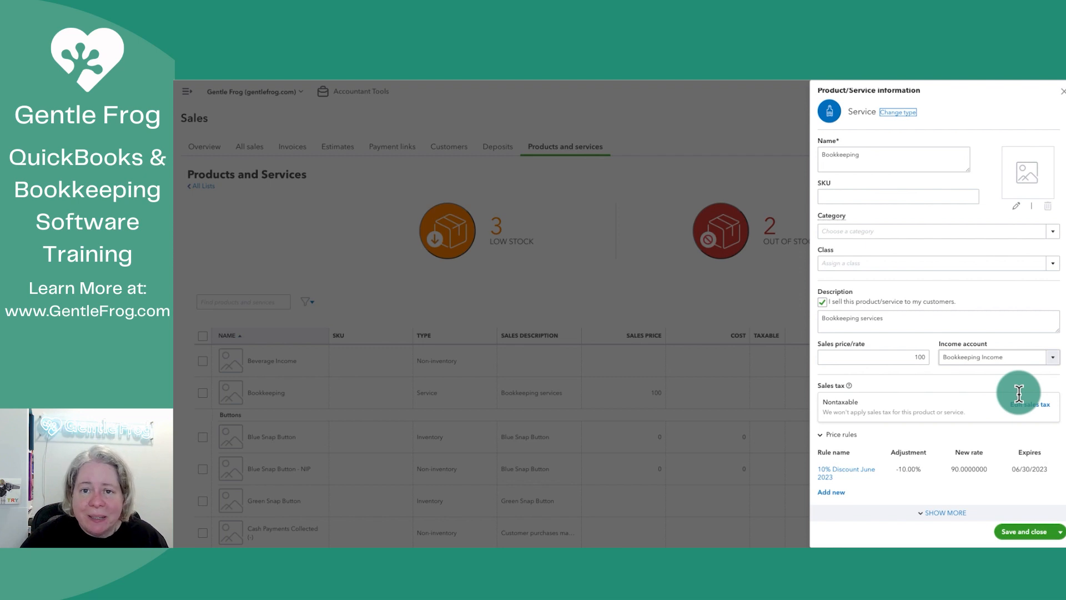
# Set Bookkeeping's income account to Consulting Income, also updating historical transactions.
pyautogui.click(995, 356)
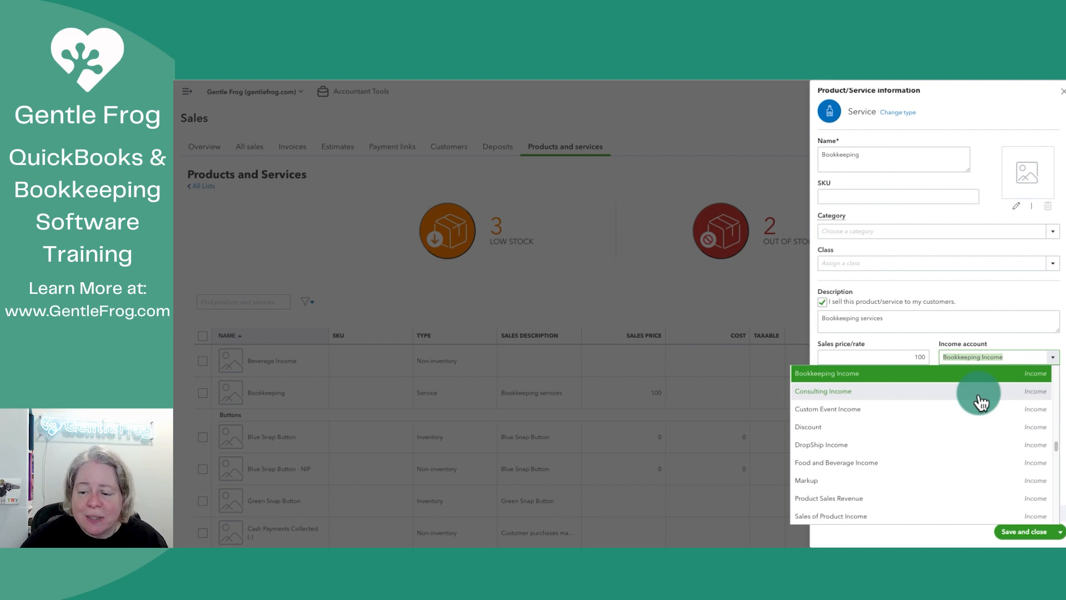
pyautogui.click(822, 390)
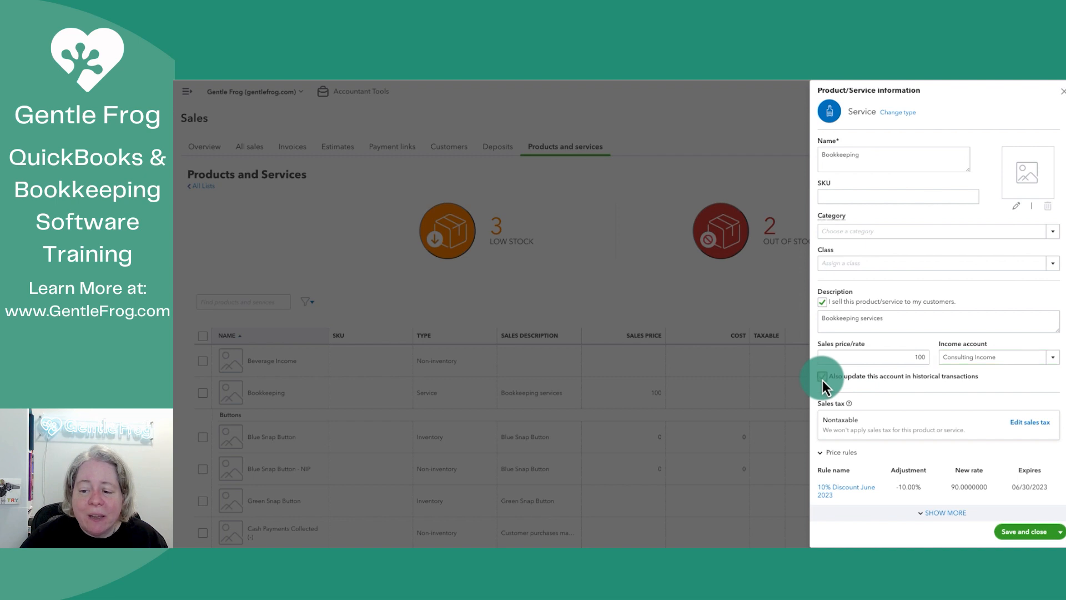
pyautogui.click(823, 377)
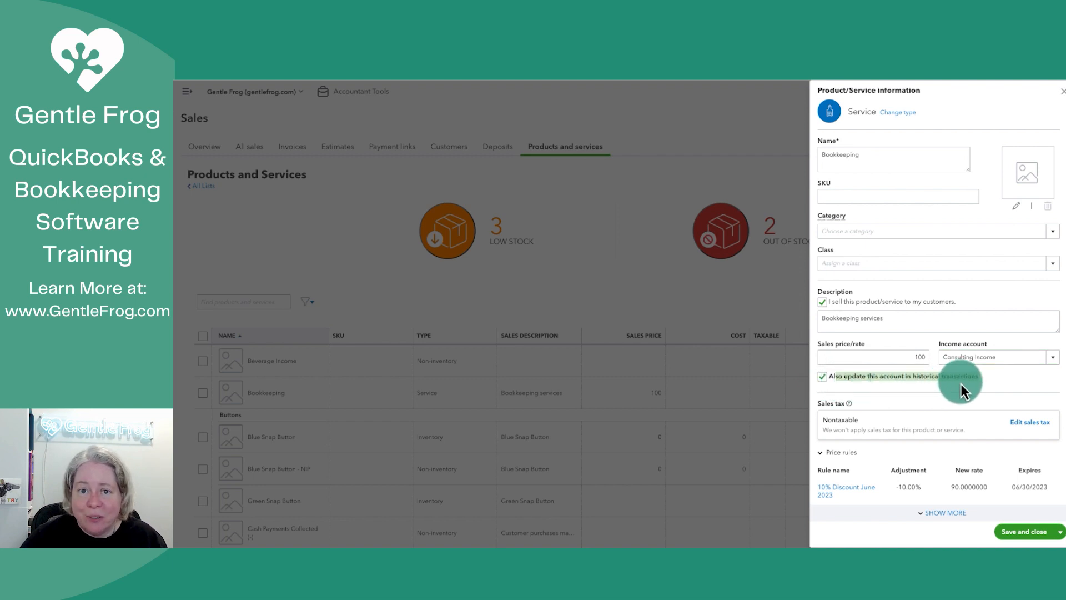
pyautogui.moveTo(823, 377)
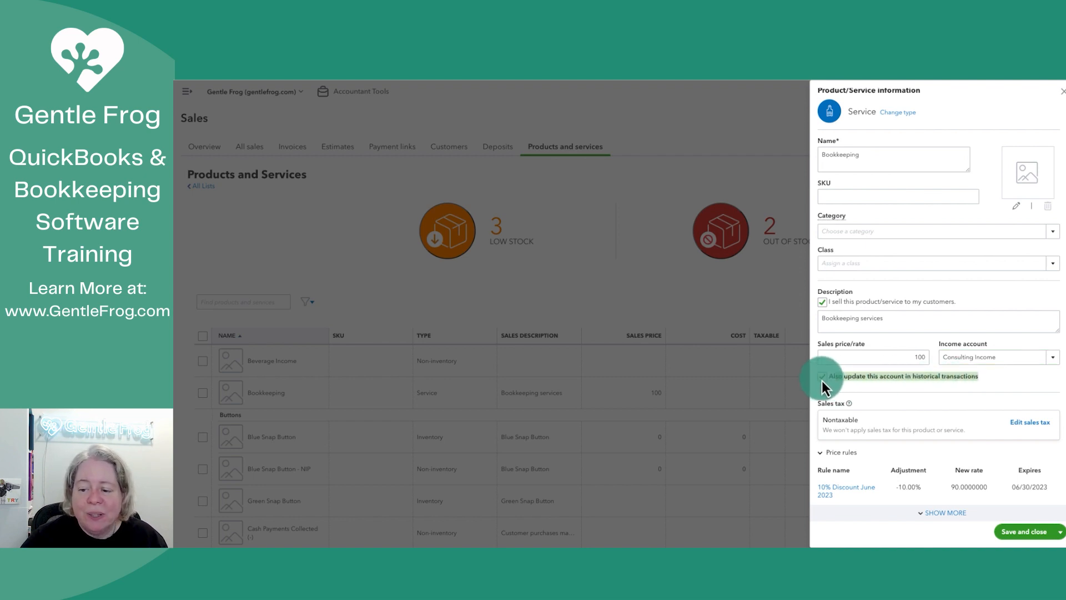